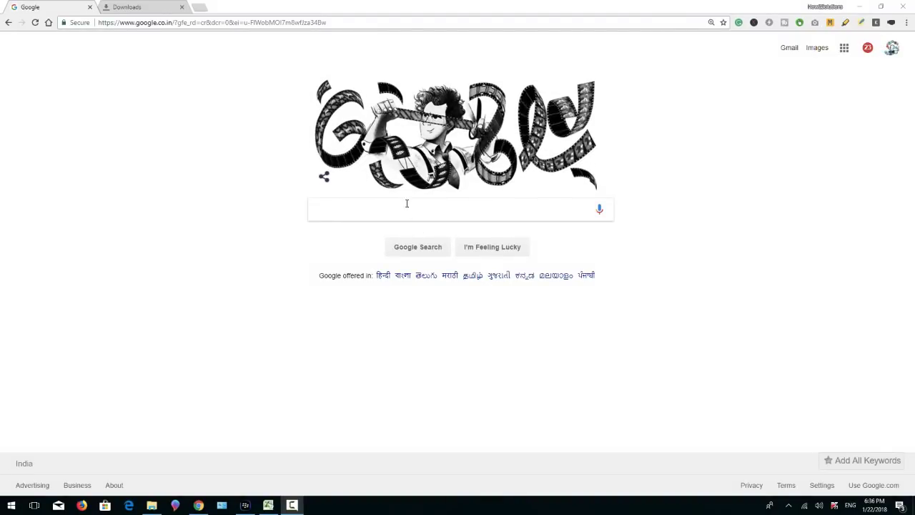
Google 'samsung firmware pangu' and open the Pangu.in 'Where to download Samsung Firmware' result
{"action": "type", "text": "sam"}
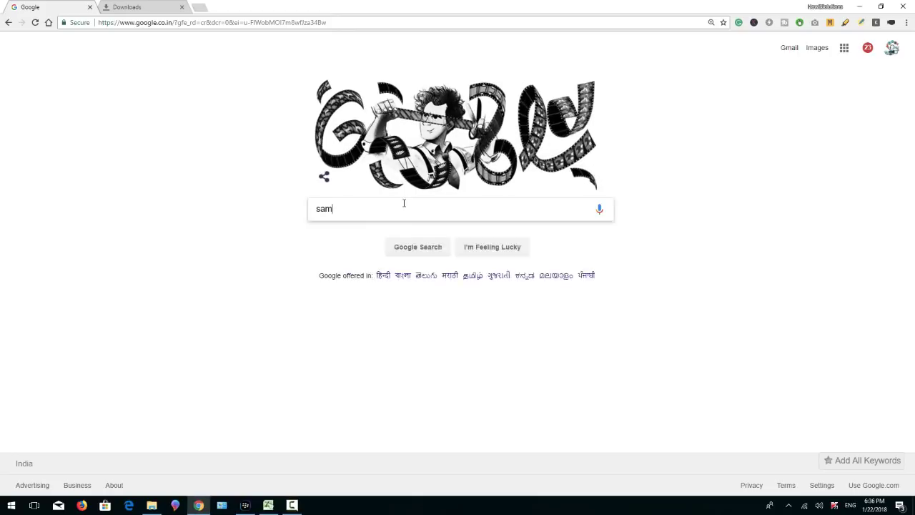
{"action": "type", "text": "sung firmware pan"}
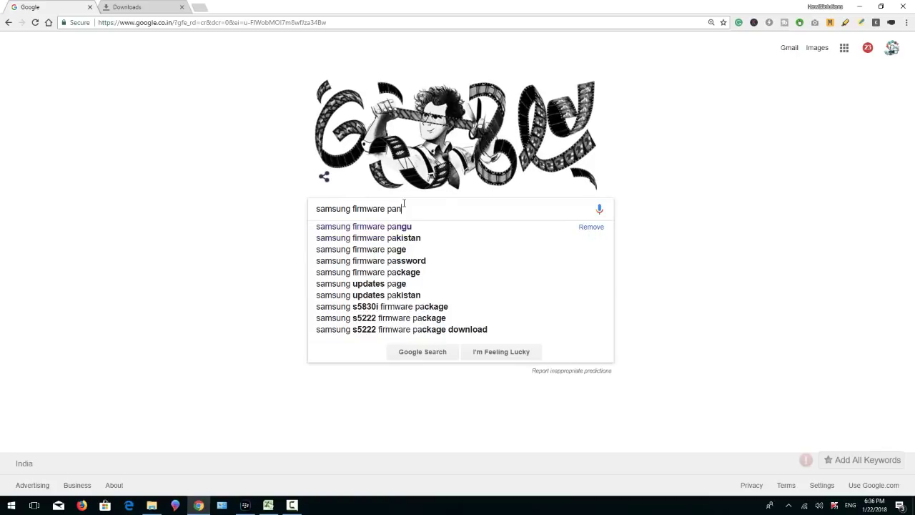
{"action": "left_click", "coordinate": [363, 226]}
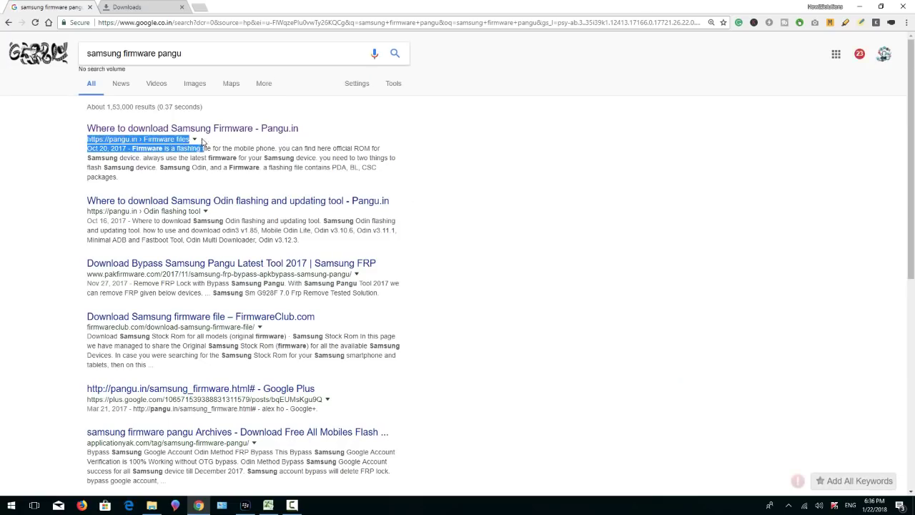
{"action": "left_click", "coordinate": [192, 128]}
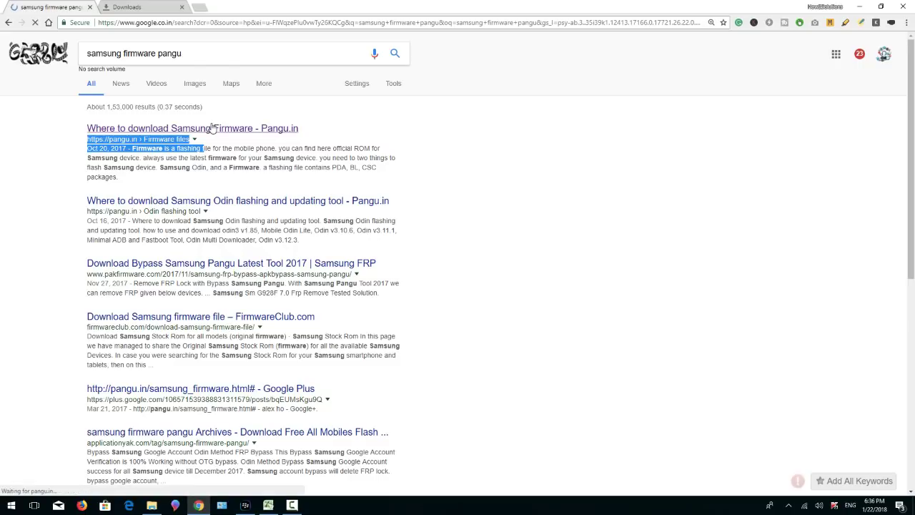
{"action": "left_click", "coordinate": [192, 128]}
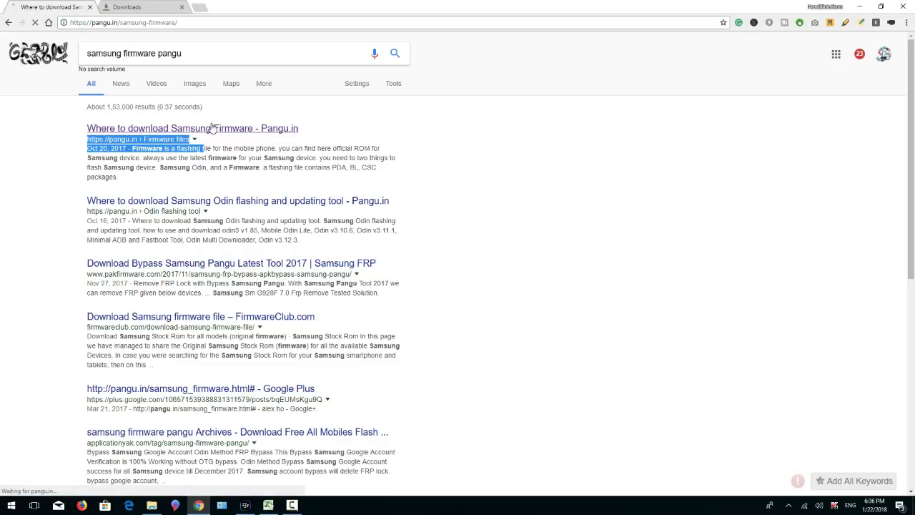
Open the J7 Prime SM-G610F firmware link to its MediaFire page in a new tab
{"action": "left_click", "coordinate": [192, 128]}
{"action": "type", "text": "g610"}
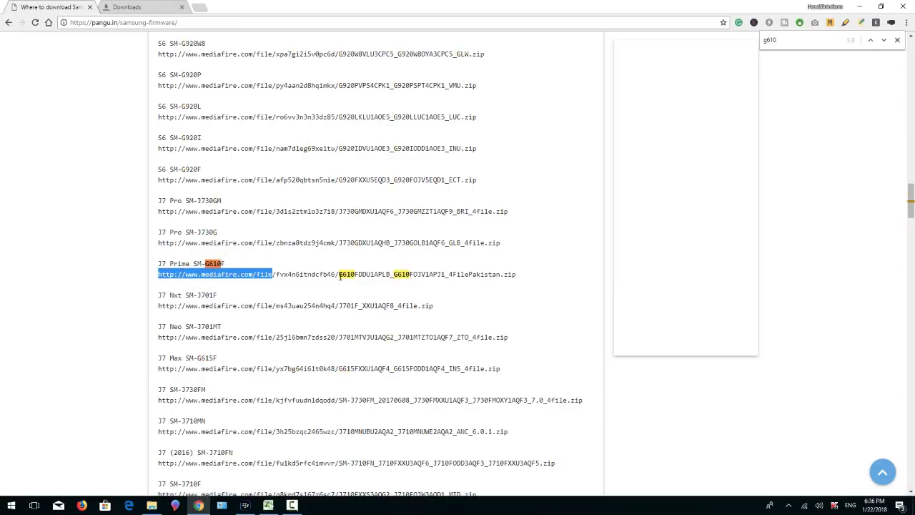
{"action": "right_click", "coordinate": [336, 273]}
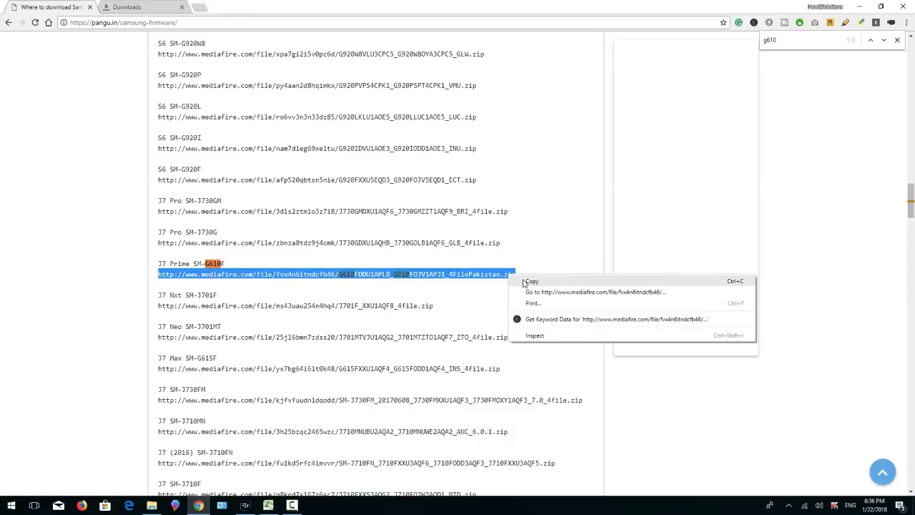
{"action": "left_click", "coordinate": [532, 281]}
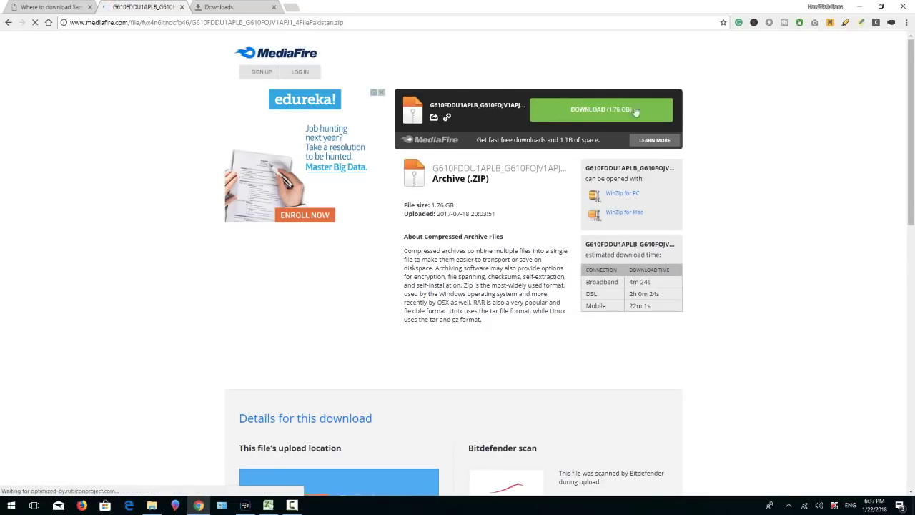
Start the 1.76 GB G610F firmware ZIP download, then return to Google's home page
{"action": "left_click", "coordinate": [601, 108]}
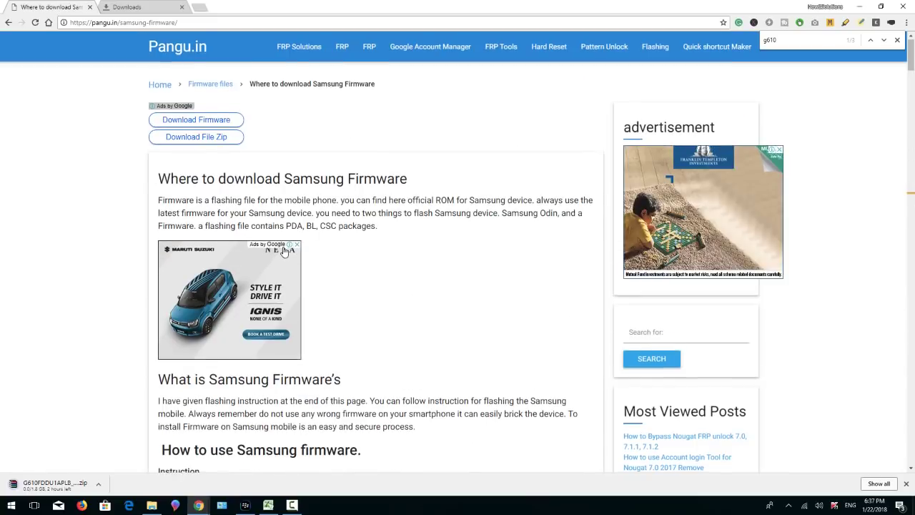
{"action": "left_click", "coordinate": [143, 22]}
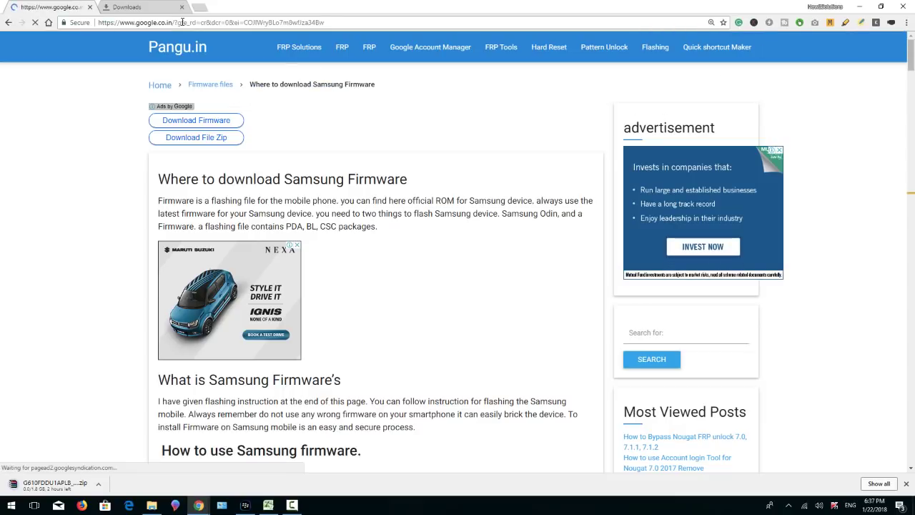
Google 'odin flash tool pangu' and open the Pangu.in Odin v3.12.3 installation guide
{"action": "left_click", "coordinate": [8, 22]}
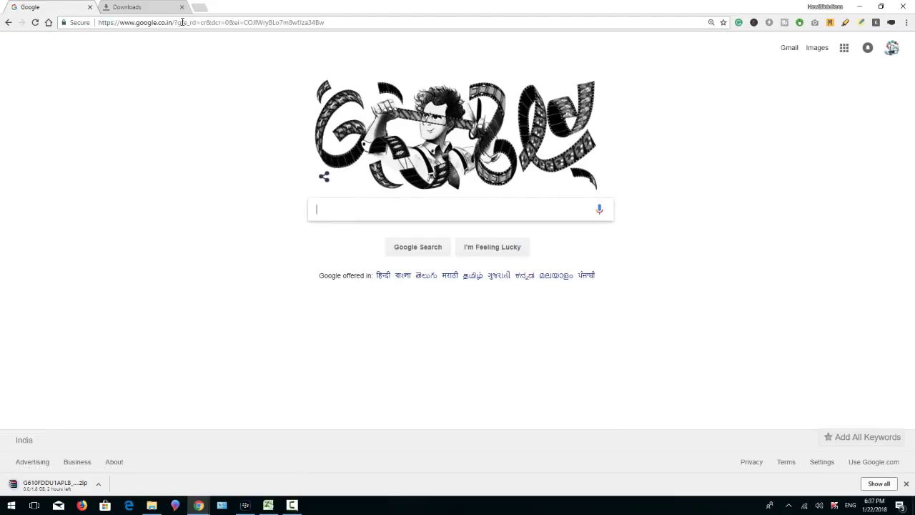
{"action": "type", "text": "odin"}
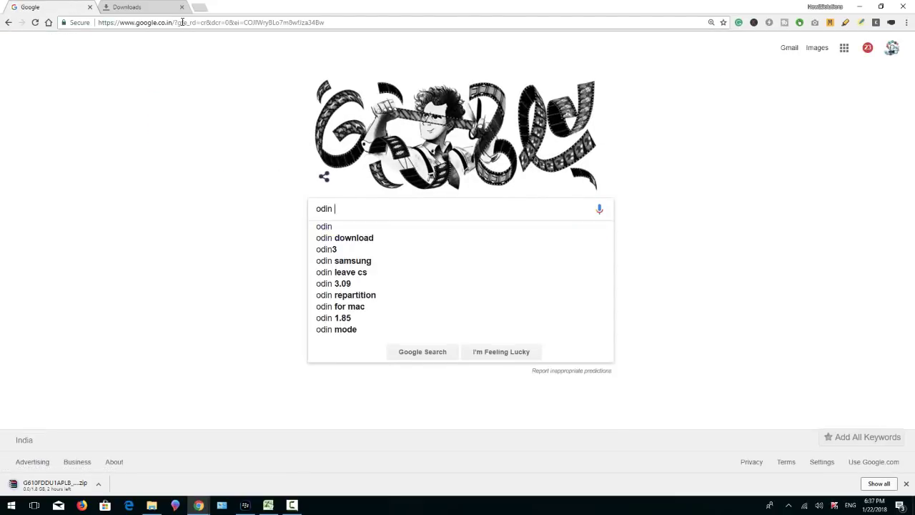
{"action": "type", "text": "flash t"}
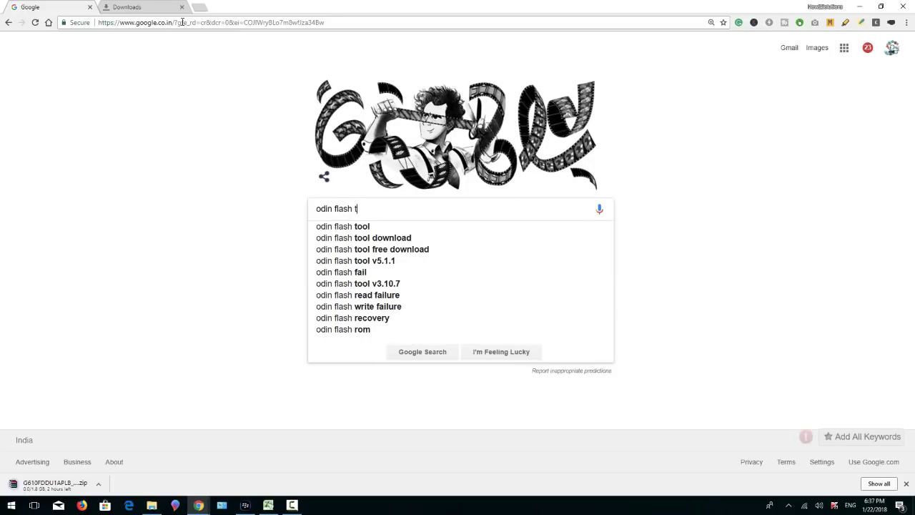
{"action": "type", "text": "ool pangu"}
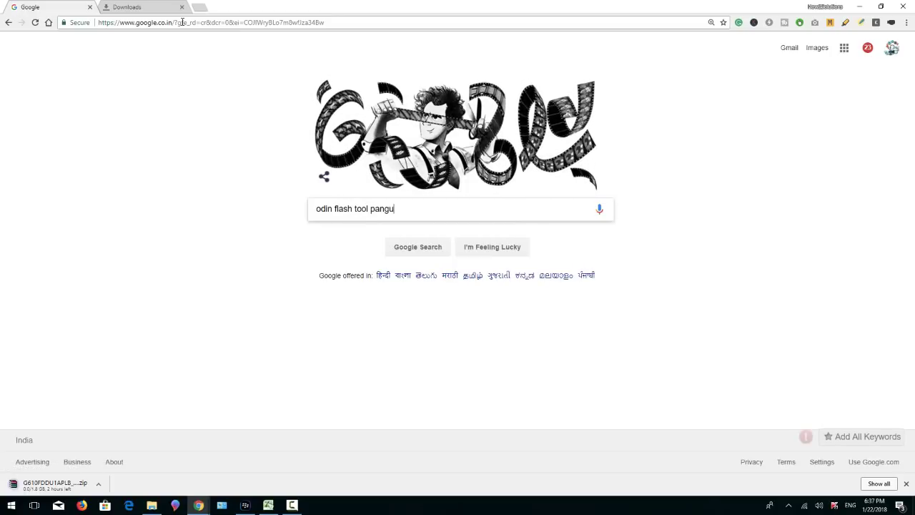
{"action": "left_click", "coordinate": [418, 247]}
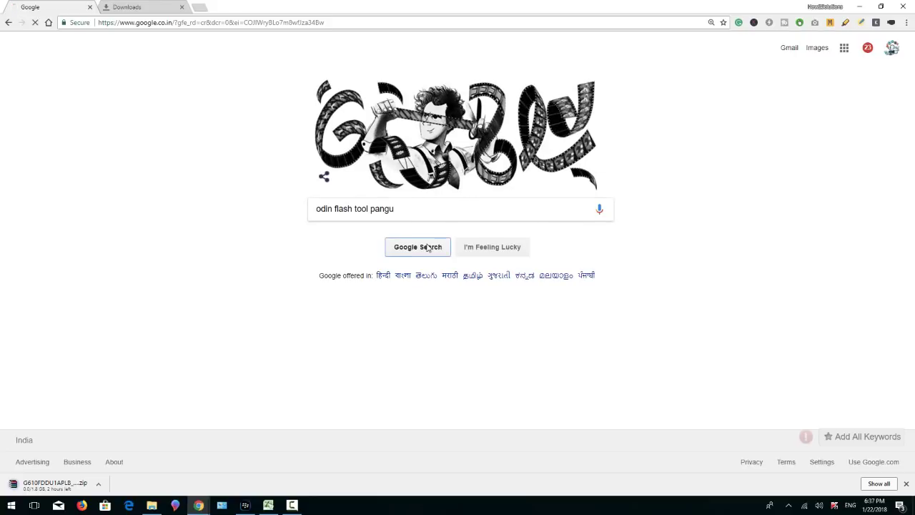
{"action": "left_click", "coordinate": [417, 247]}
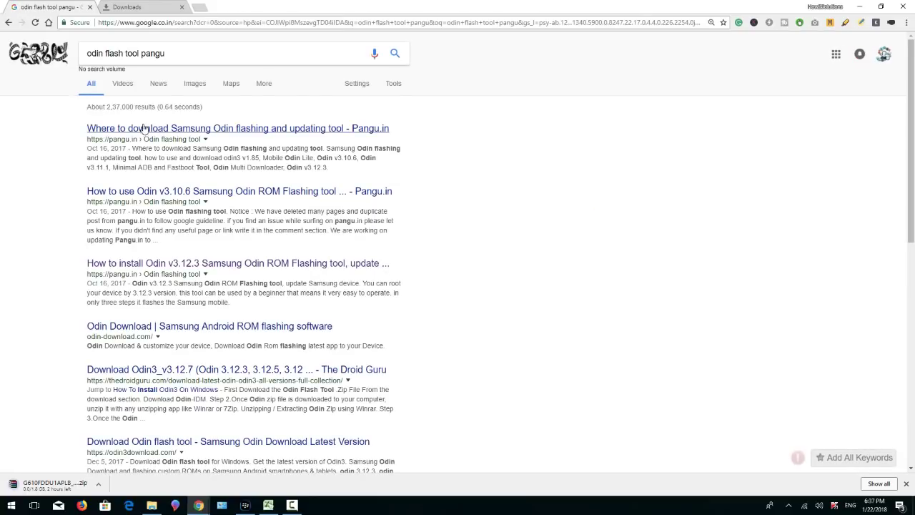
{"action": "mouse_move", "coordinate": [240, 191]}
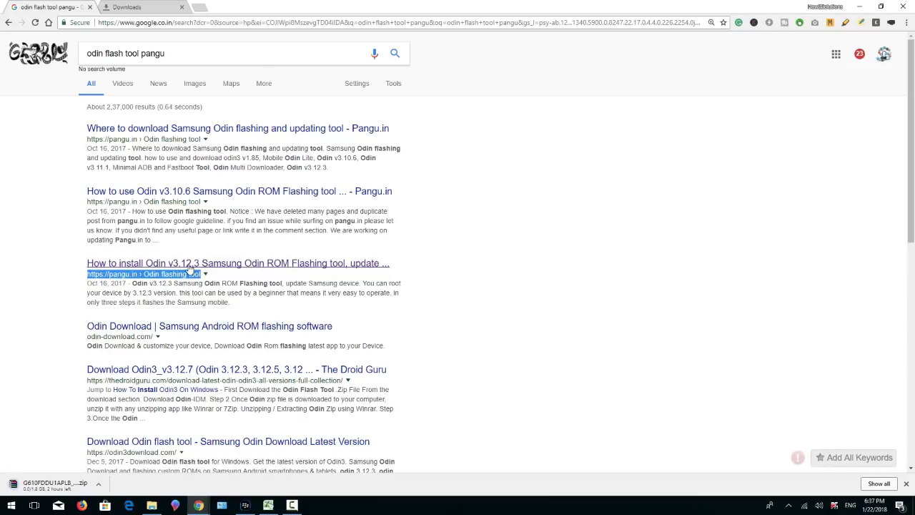
{"action": "left_click", "coordinate": [237, 263]}
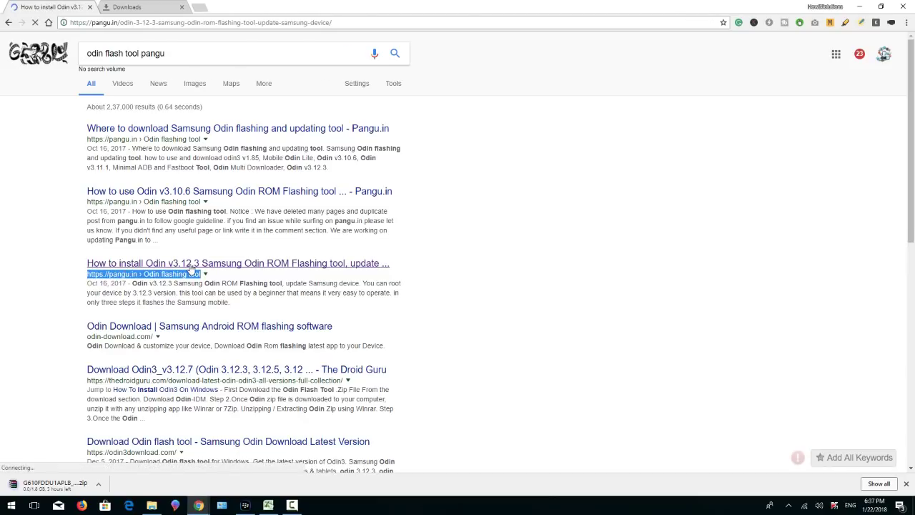
Follow the guide's 'Download Odin v3.12.3' link to the CamlCase download page
{"action": "left_click", "coordinate": [238, 263]}
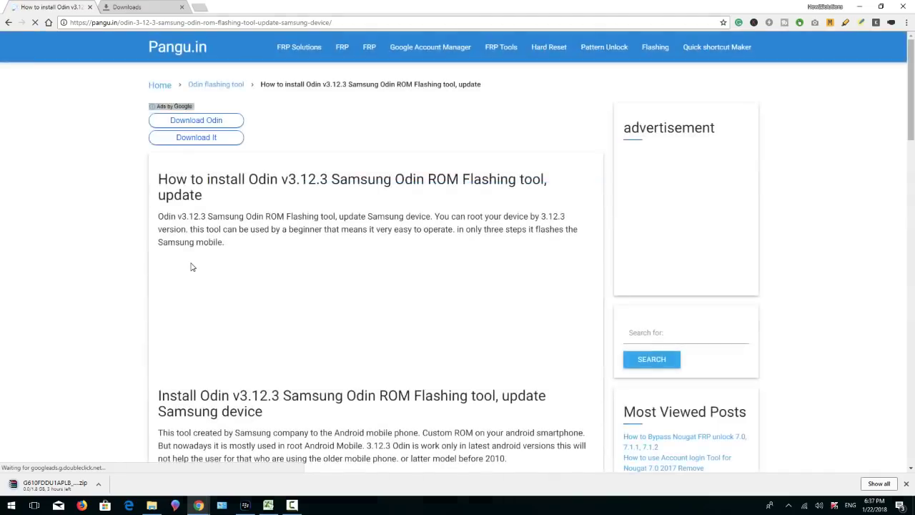
{"action": "scroll", "scroll_direction": "down", "scroll_amount": 3}
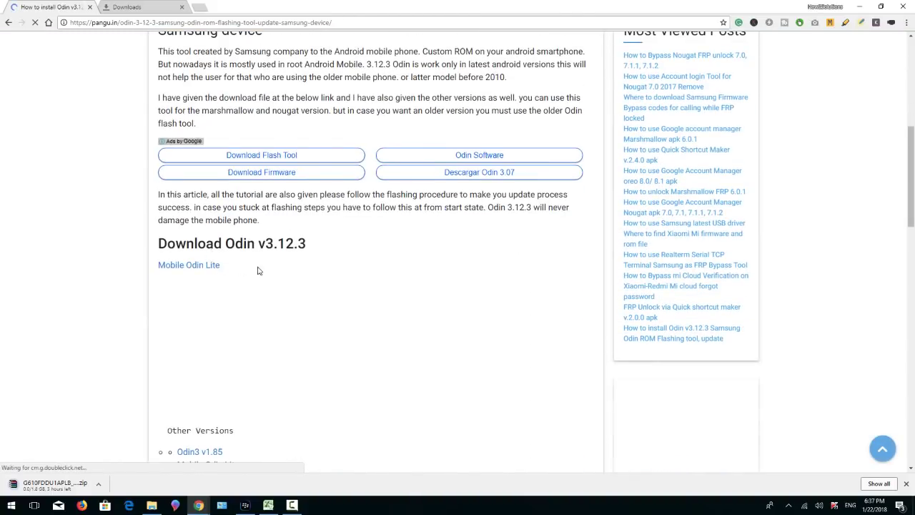
{"action": "left_click", "coordinate": [188, 264]}
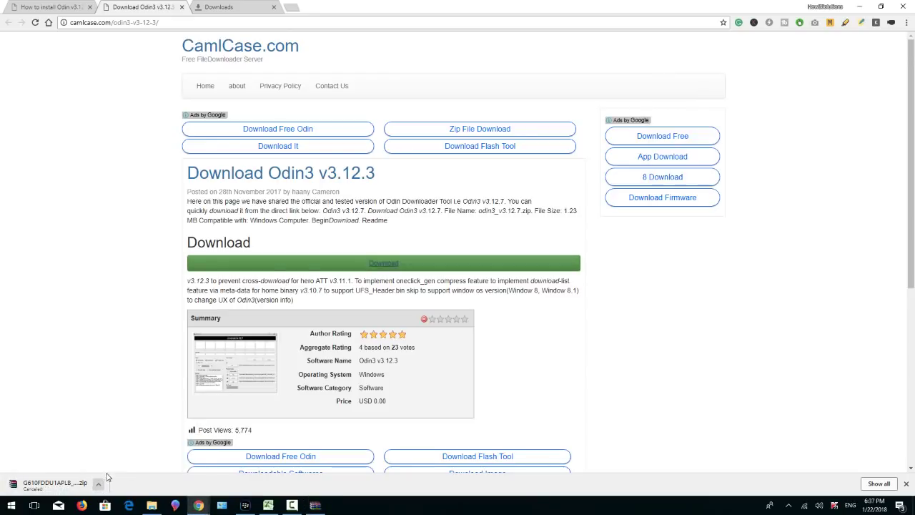
Minimize Chrome to reveal the desktop with the Odin3 v3.12.3 folder
{"action": "left_click", "coordinate": [218, 6]}
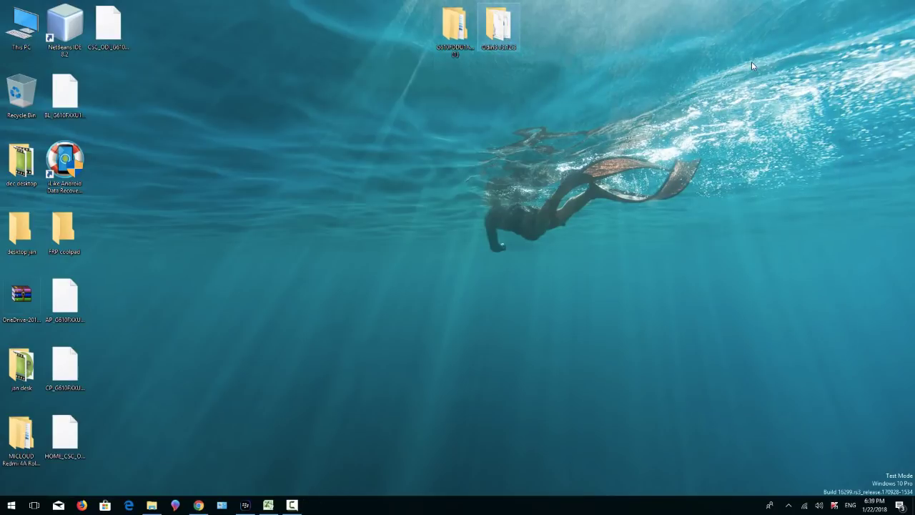
Open the Odin3 v3.12.3 folder, snap it left, and run Odin3.exe
{"action": "double_click", "coordinate": [499, 22]}
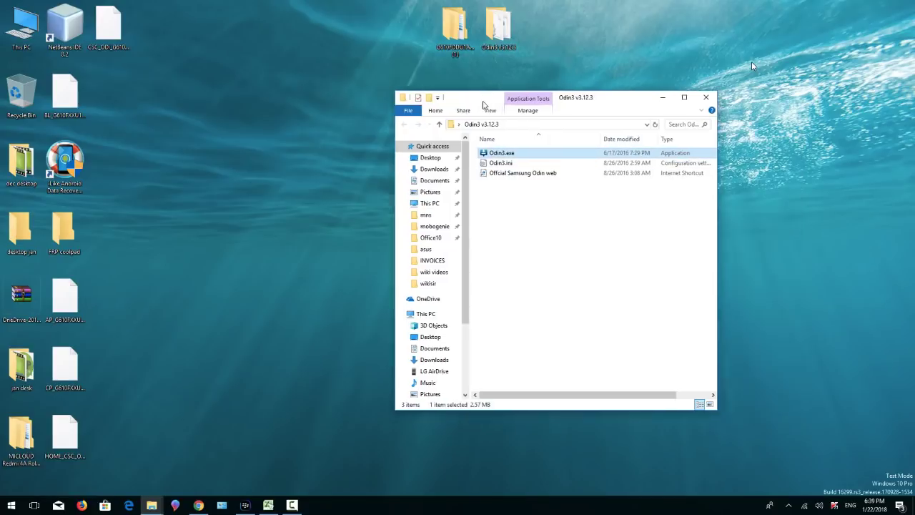
{"action": "left_click", "coordinate": [684, 98]}
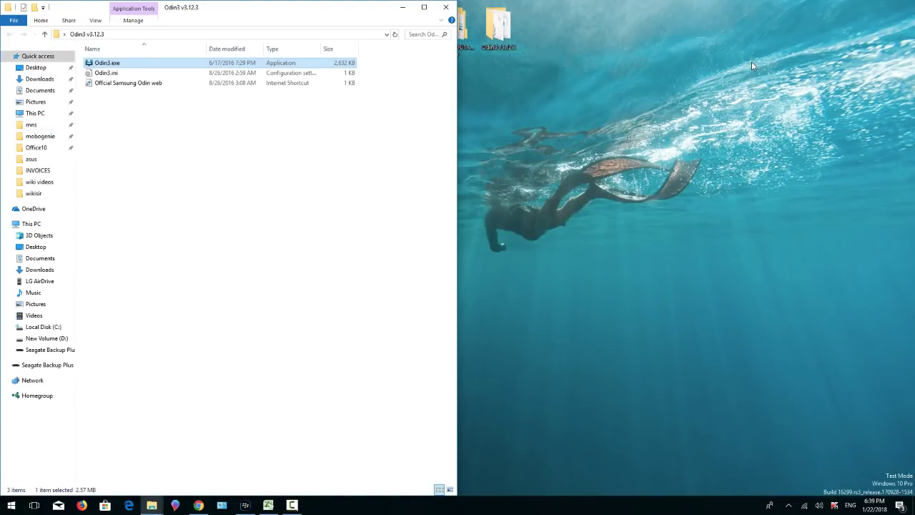
{"action": "double_click", "coordinate": [107, 63]}
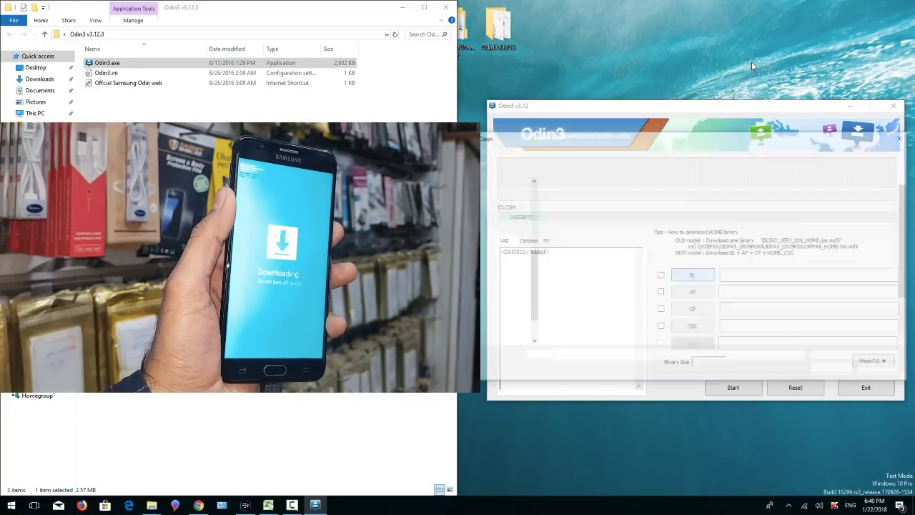
Load BL_G610FDDU1APLB .md5 from the firmware's Firmware folder into the BL slot
{"action": "left_click", "coordinate": [692, 275]}
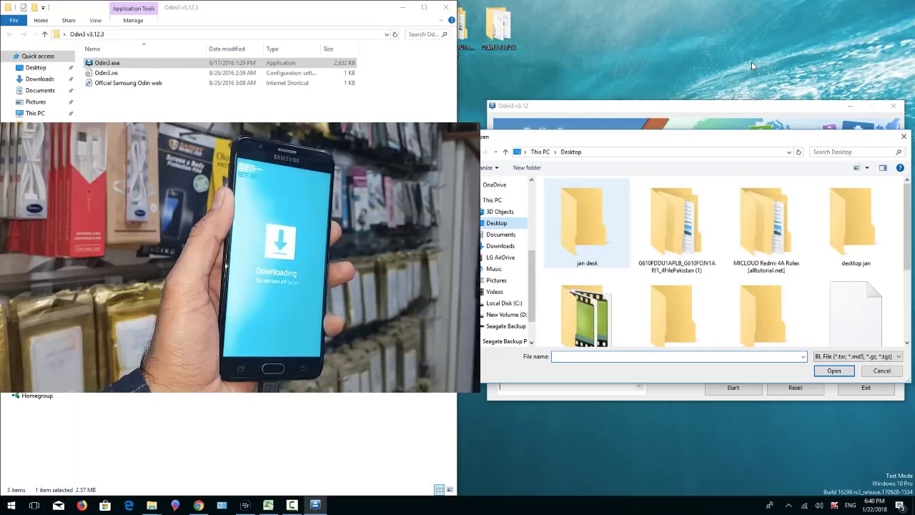
{"action": "double_click", "coordinate": [676, 222]}
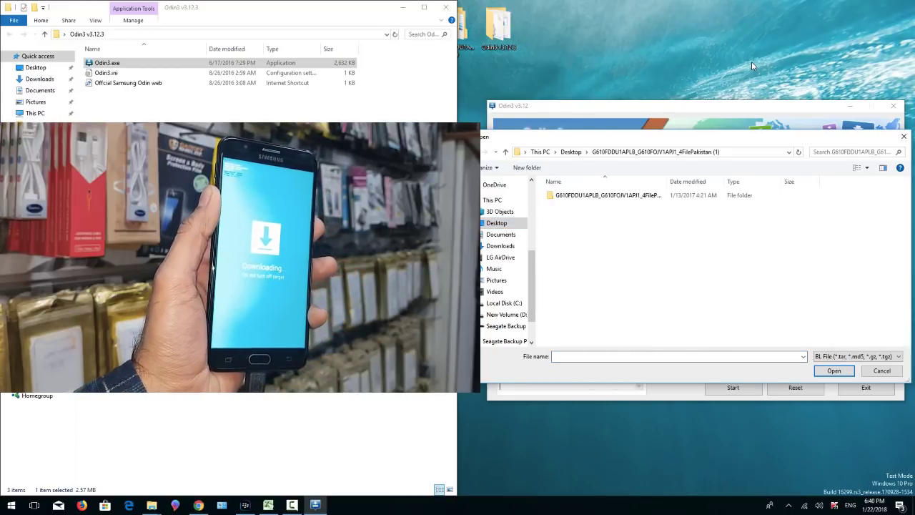
{"action": "double_click", "coordinate": [604, 195]}
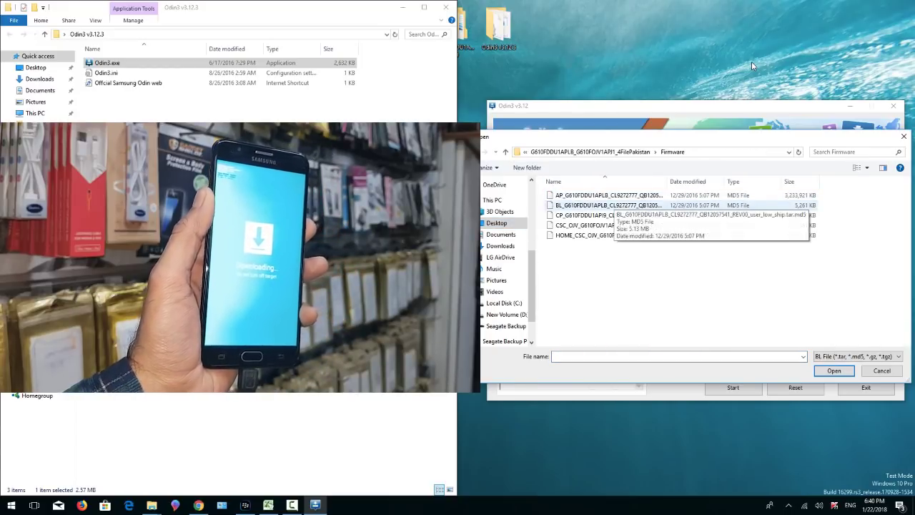
{"action": "left_click", "coordinate": [882, 371]}
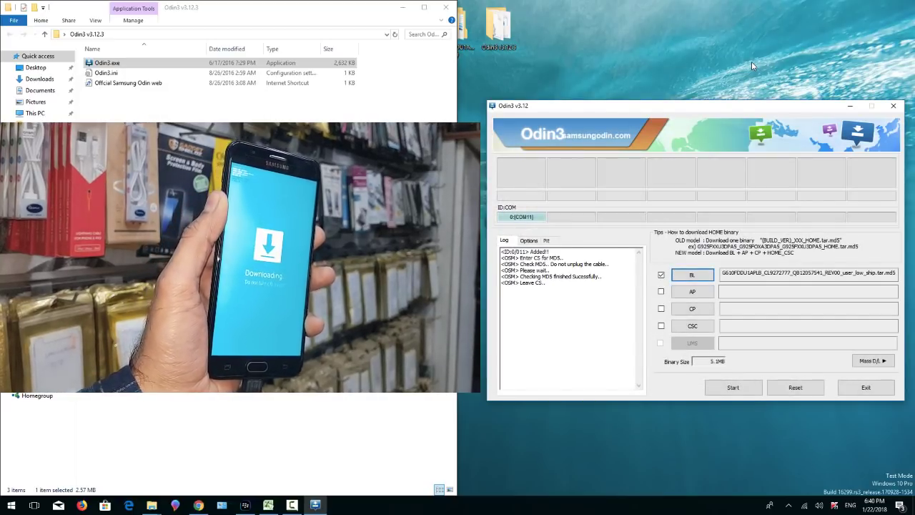
Load the AP_G610FDDU1APLB .md5 file into the AP slot
{"action": "left_click", "coordinate": [692, 291]}
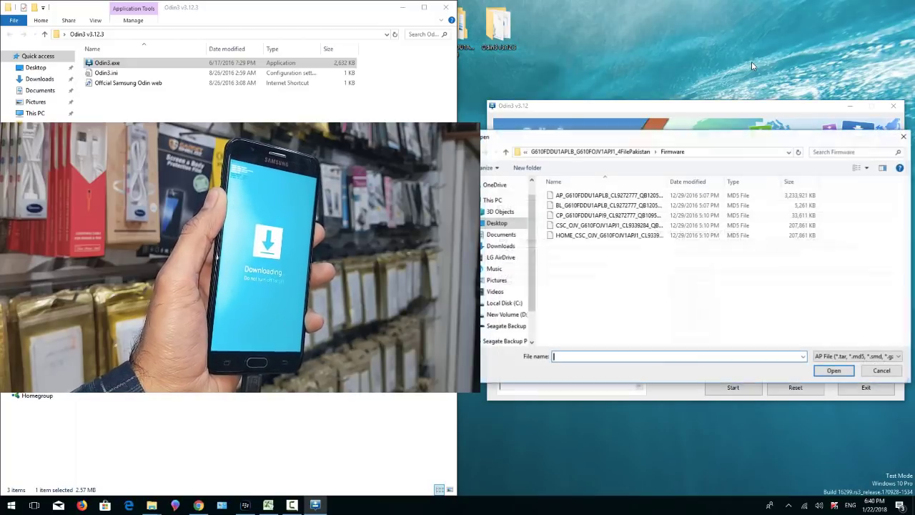
{"action": "left_click", "coordinate": [834, 370]}
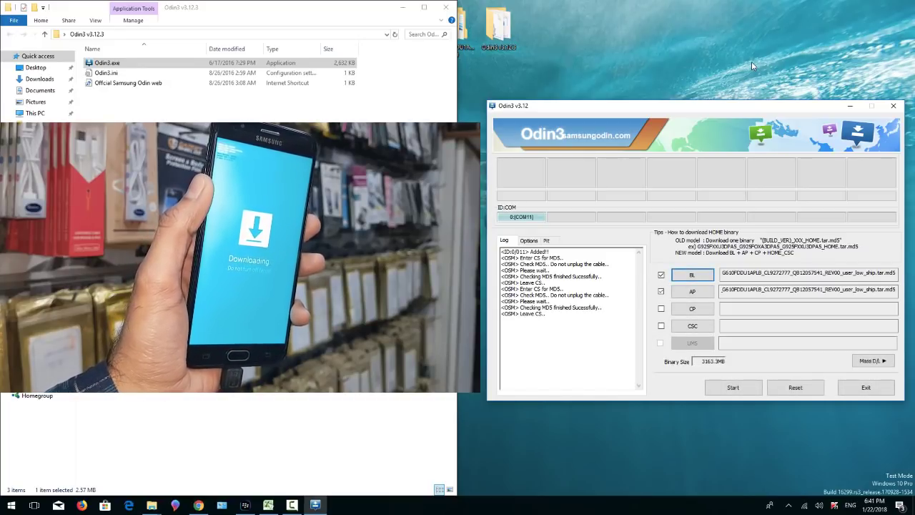
Load the CP_G610FDDU1API9 .md5 file into the CP slot
{"action": "left_click", "coordinate": [692, 308]}
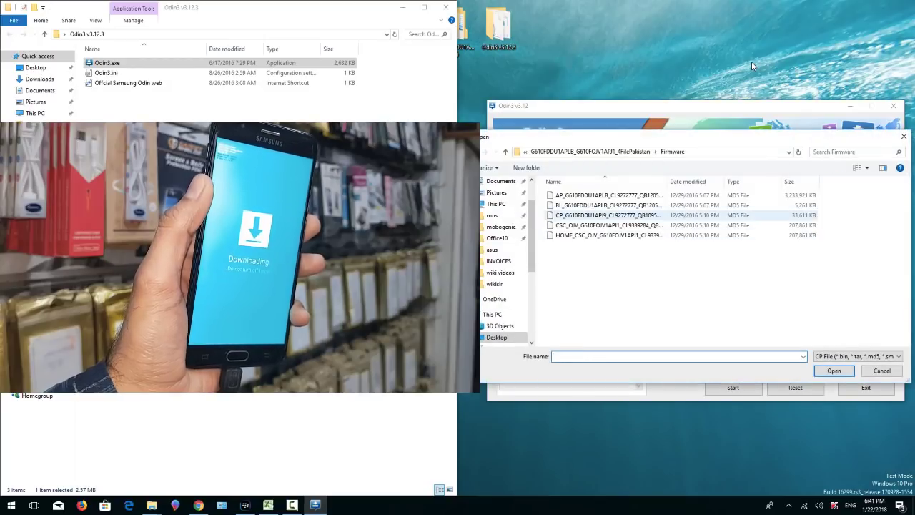
{"action": "left_click", "coordinate": [834, 370]}
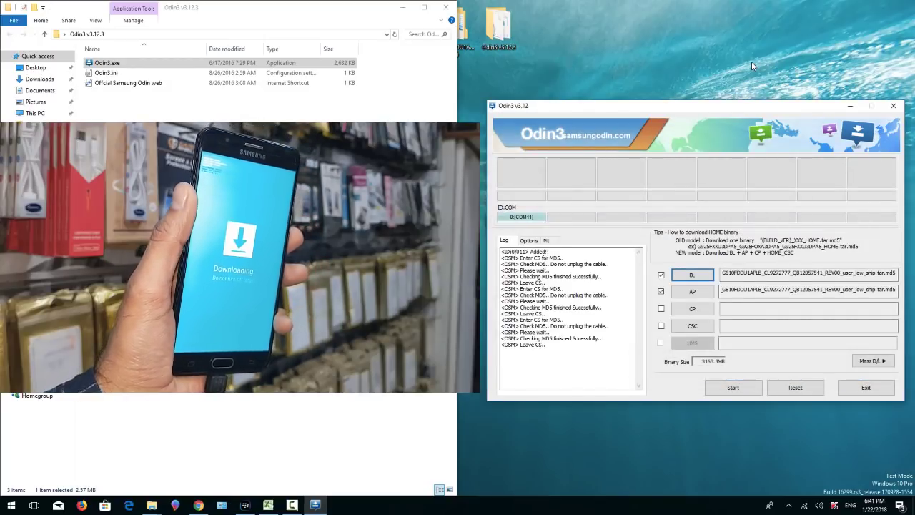
{"action": "left_click", "coordinate": [661, 308]}
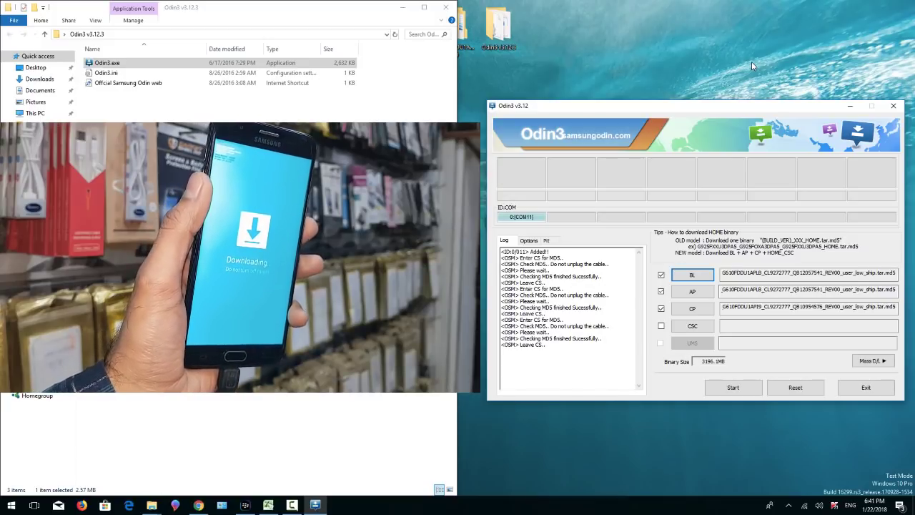
{"action": "left_click", "coordinate": [692, 325]}
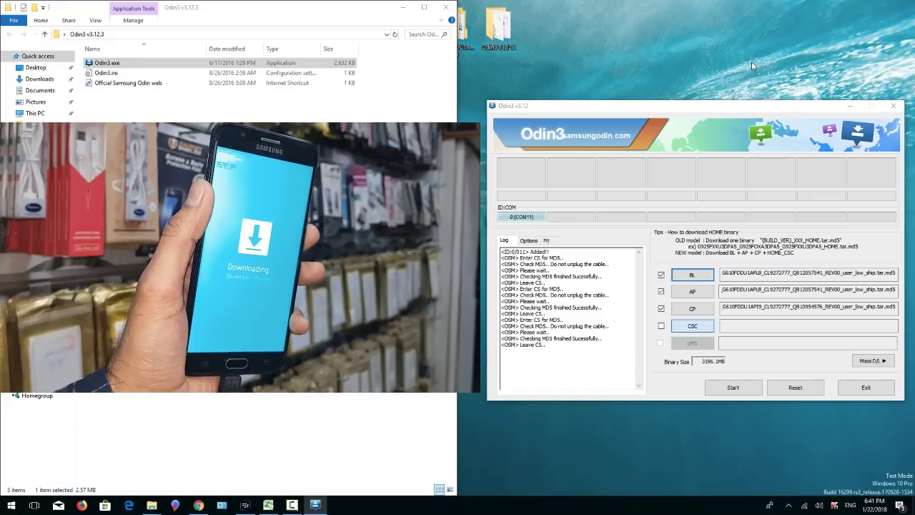
Load the CSC_OJV .md5 file into Odin3 and start flashing all four firmware files
{"action": "left_click", "coordinate": [692, 325]}
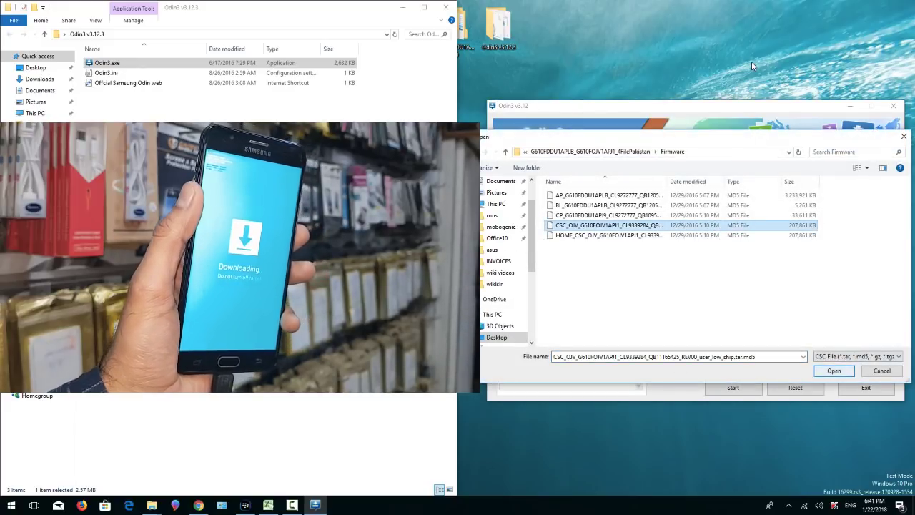
{"action": "left_click", "coordinate": [834, 370]}
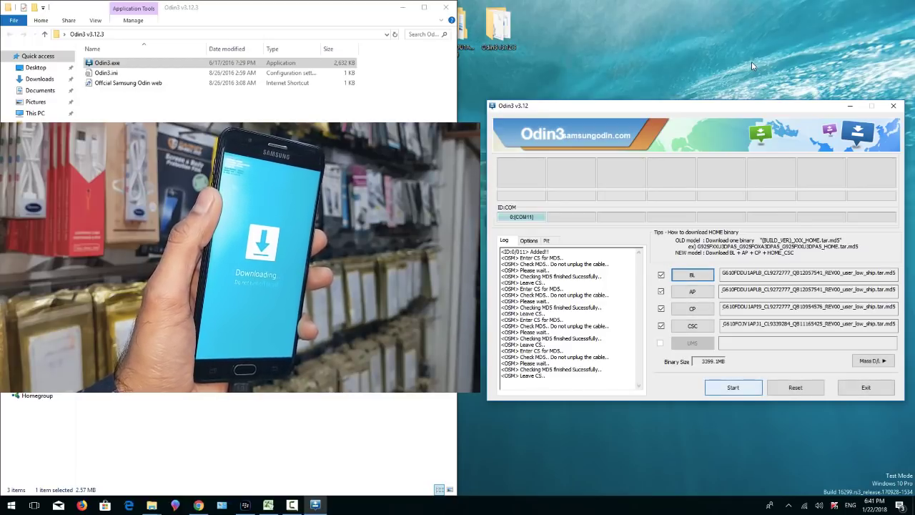
{"action": "left_click", "coordinate": [732, 387]}
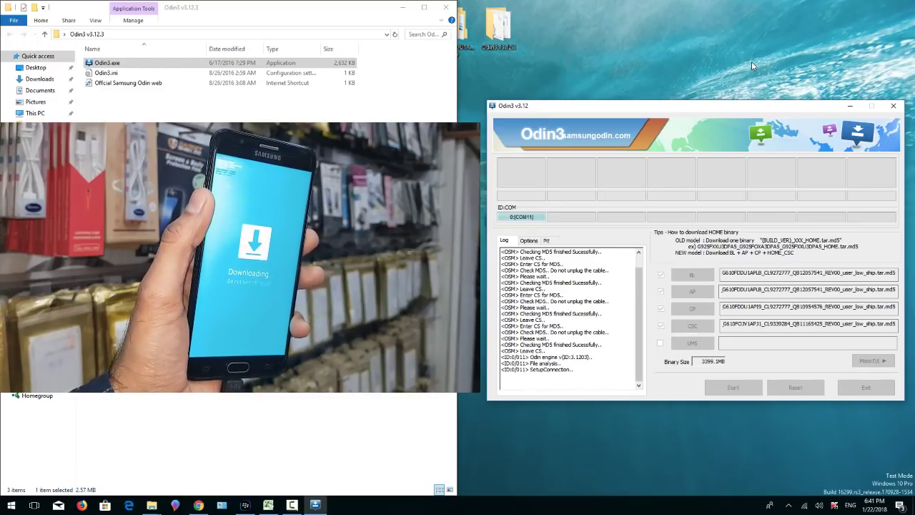